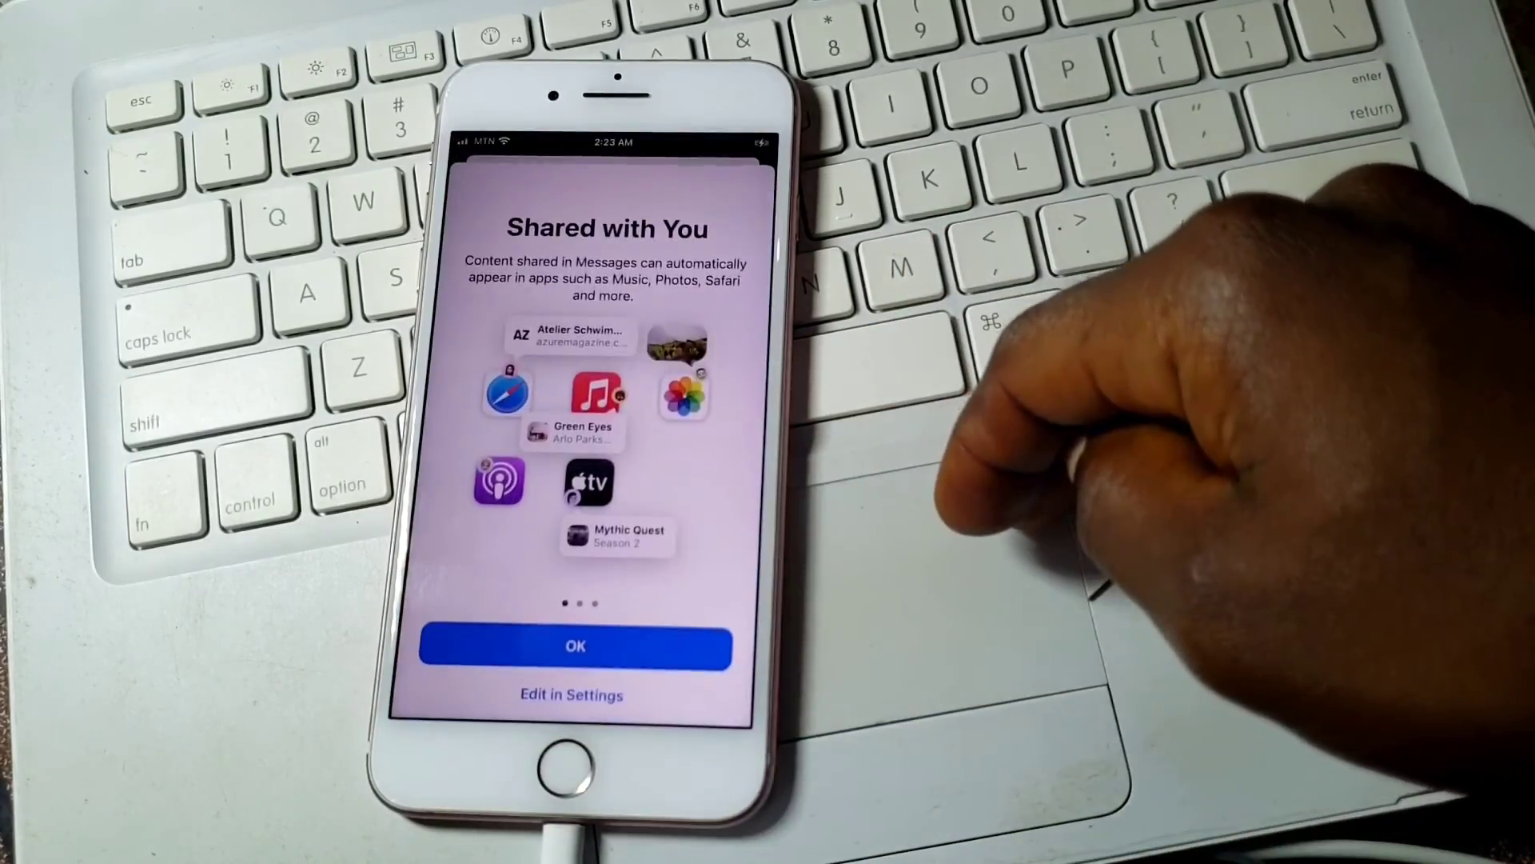
# - Dismiss the Shared with You introduction to reach the Settings list
pyautogui.click(574, 646)
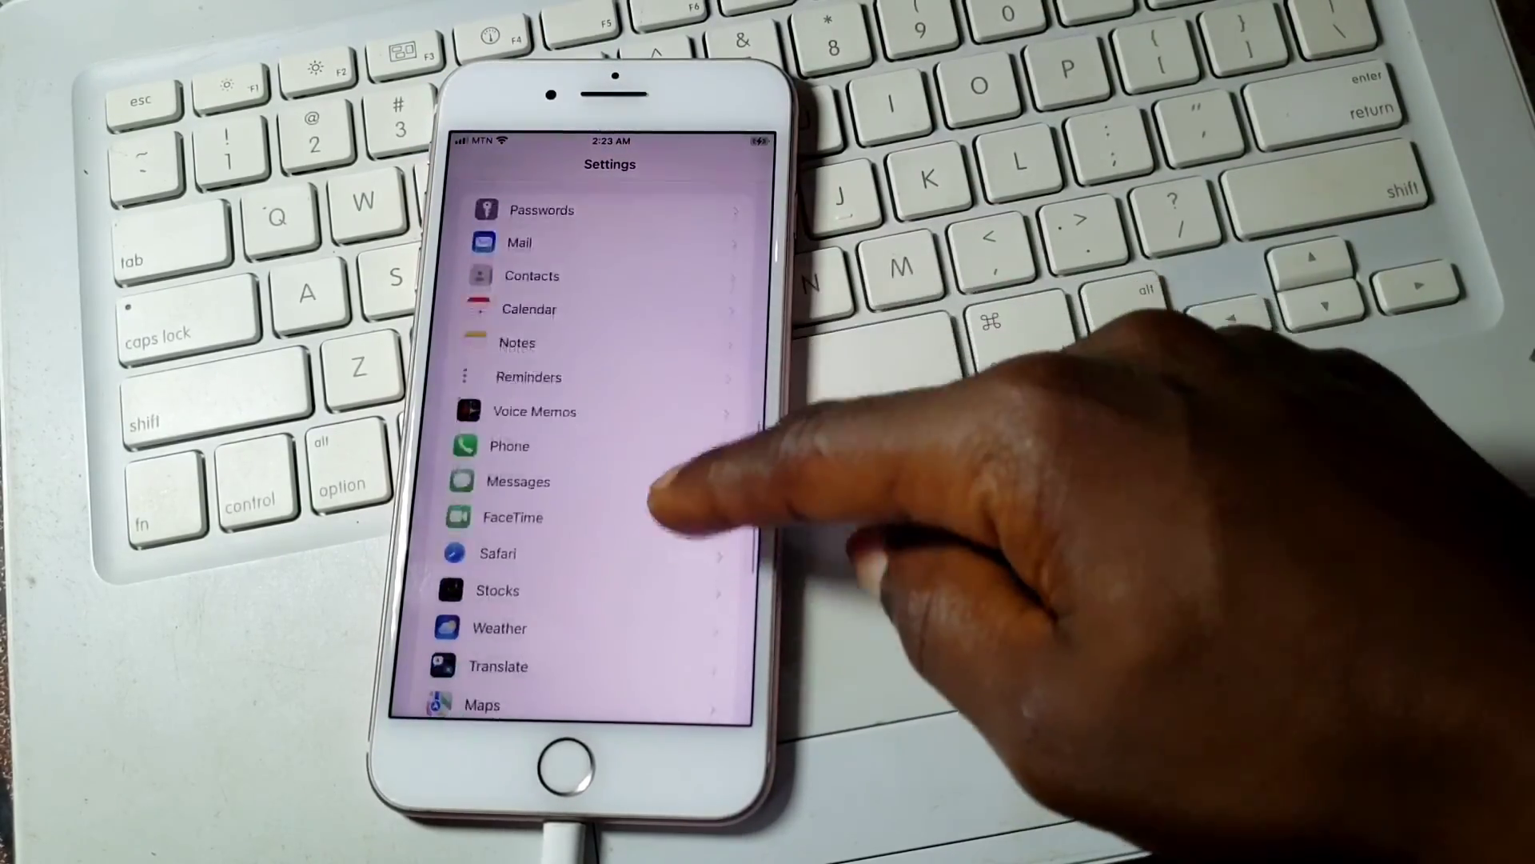
# - Go into Messages settings and bring Shared with You (On) into view
pyautogui.click(516, 482)
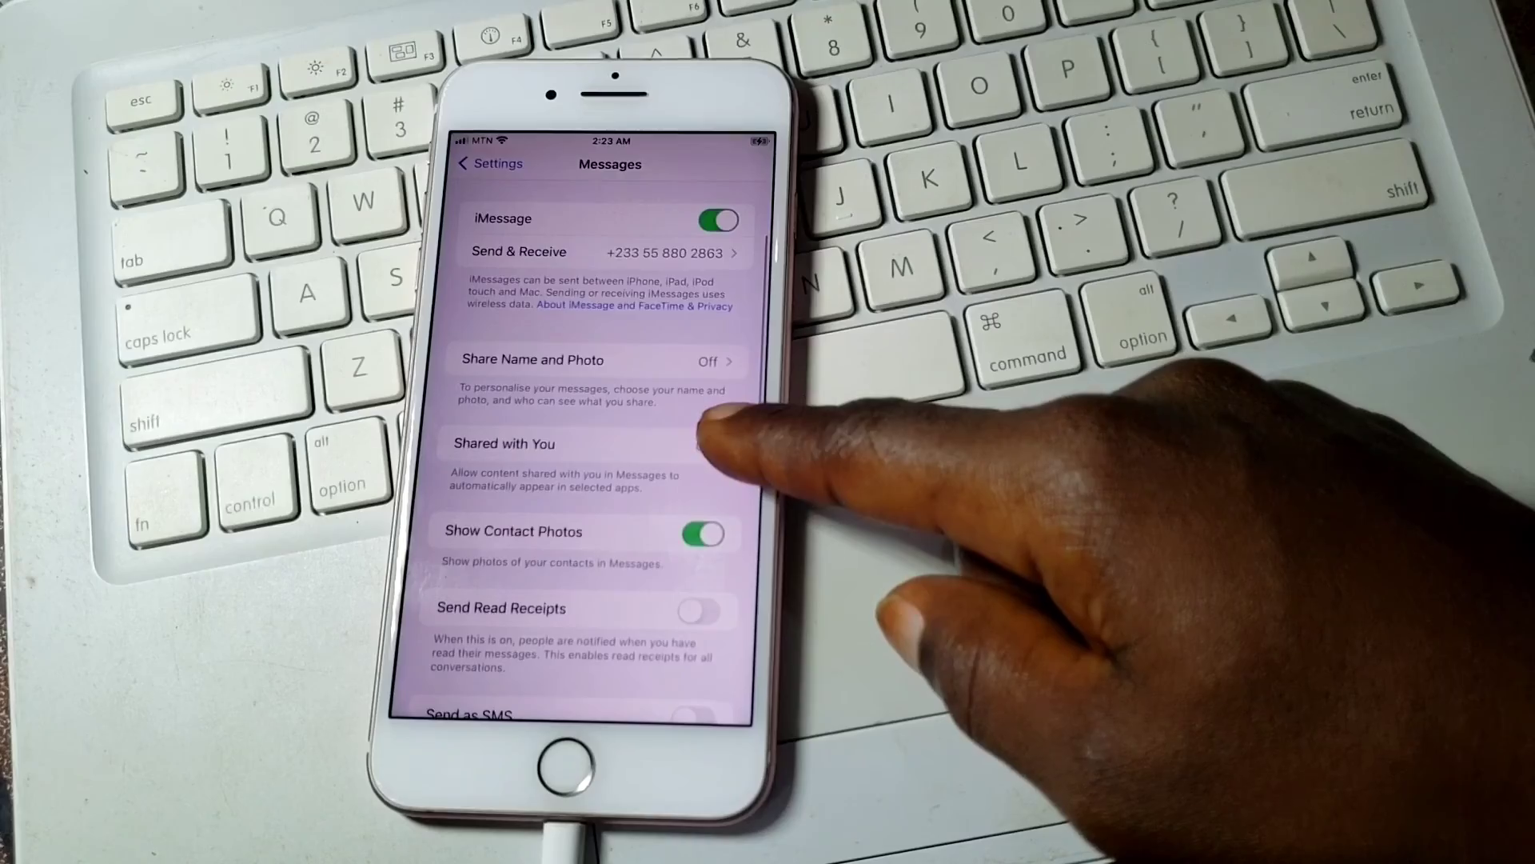
pyautogui.scroll(-3)
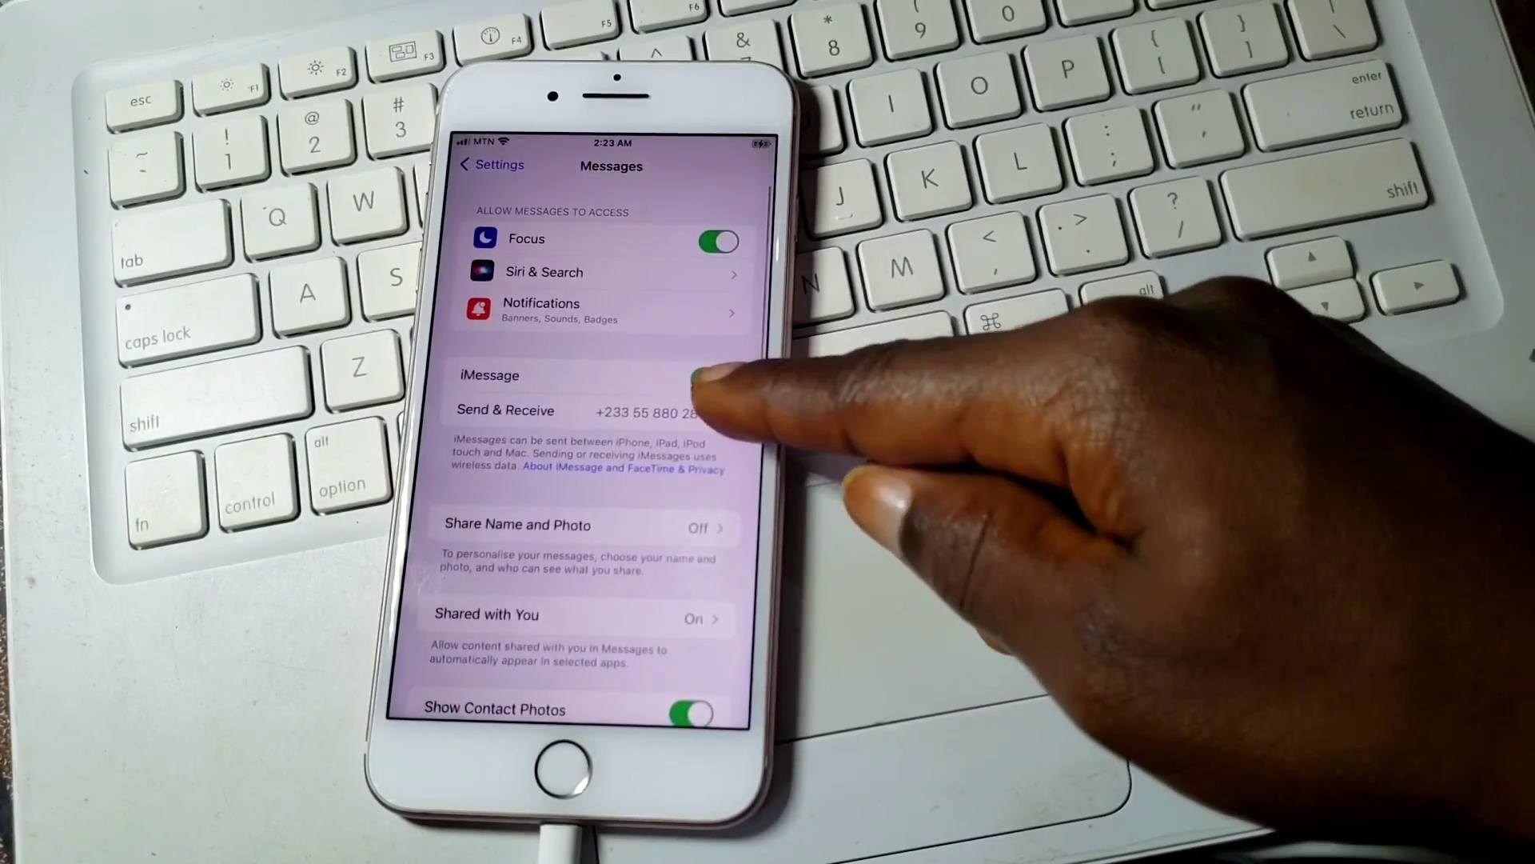